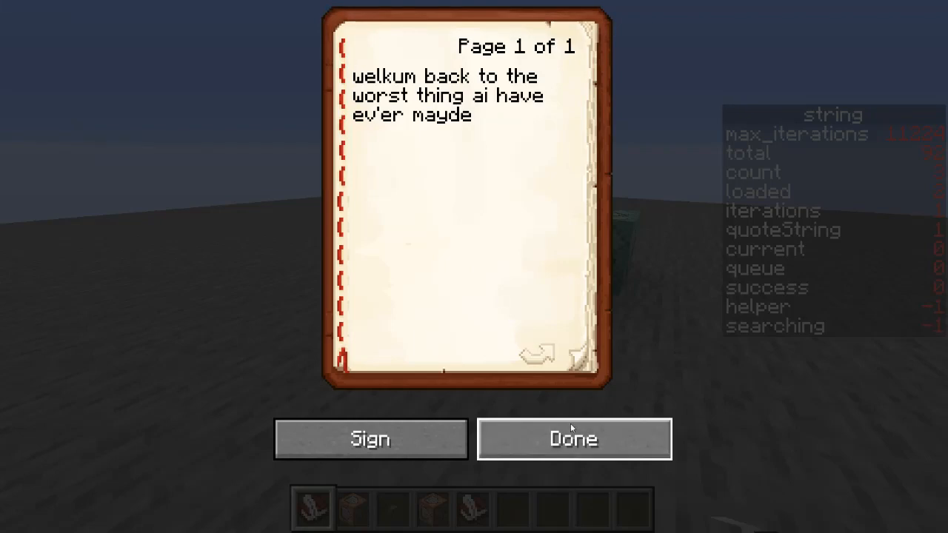
Close the finished book and quill with Done to return to the flat world
left_click(574, 438)
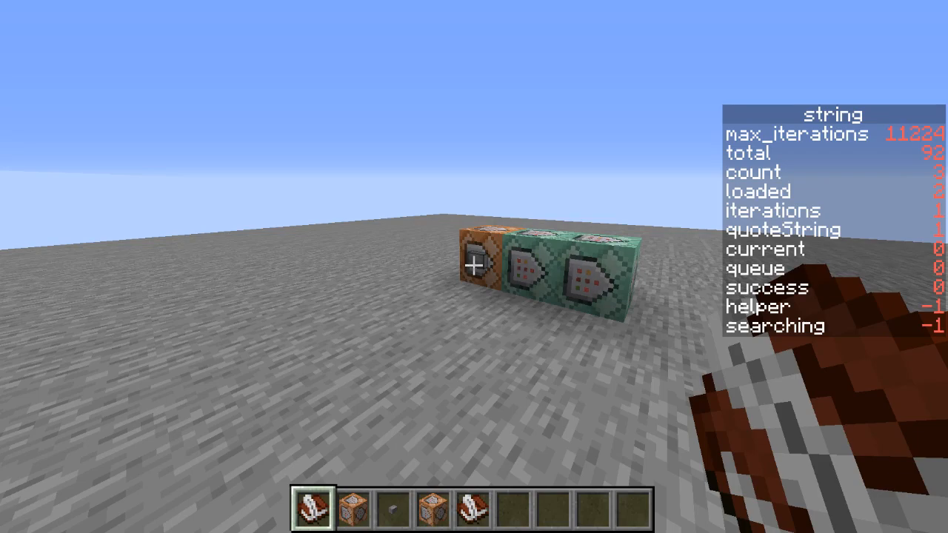
Activate the command blocks to process the book's sentence, then start a /data get query
right_click(481, 266)
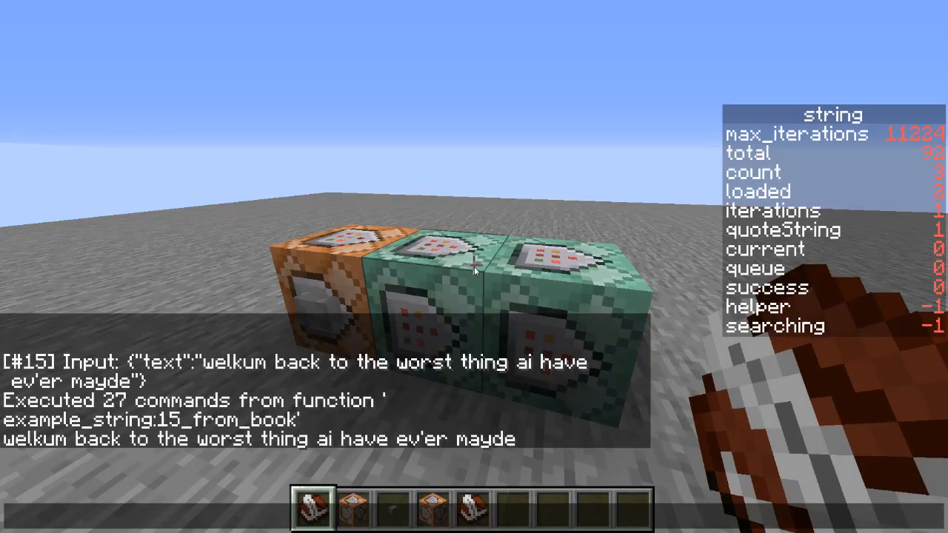
type("/data get")
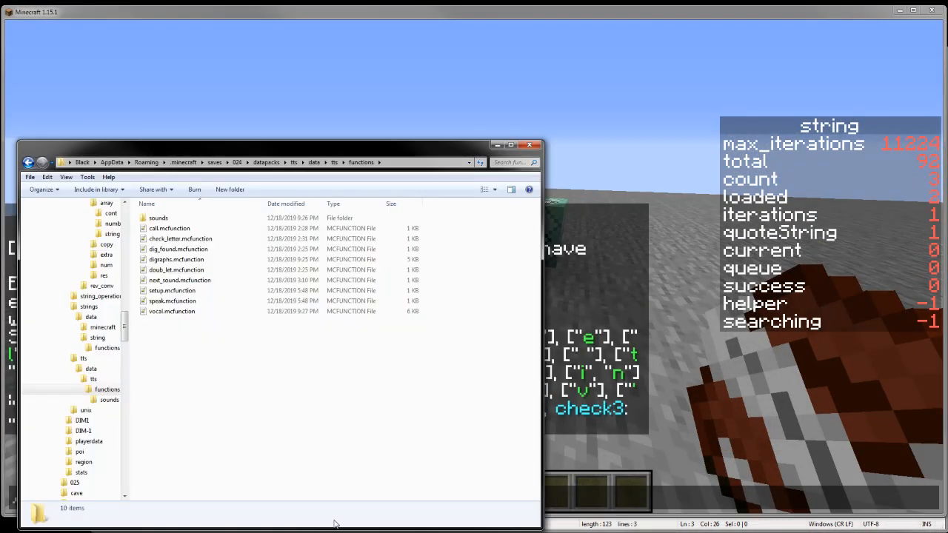
Open call.mcfunction and review check_letter's lines copying the first input letter
left_click(168, 228)
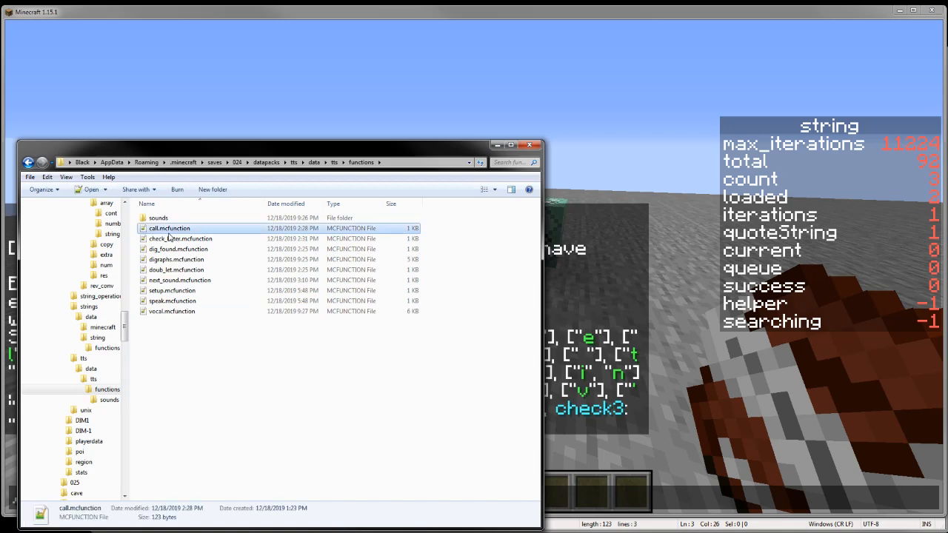
double_click(169, 228)
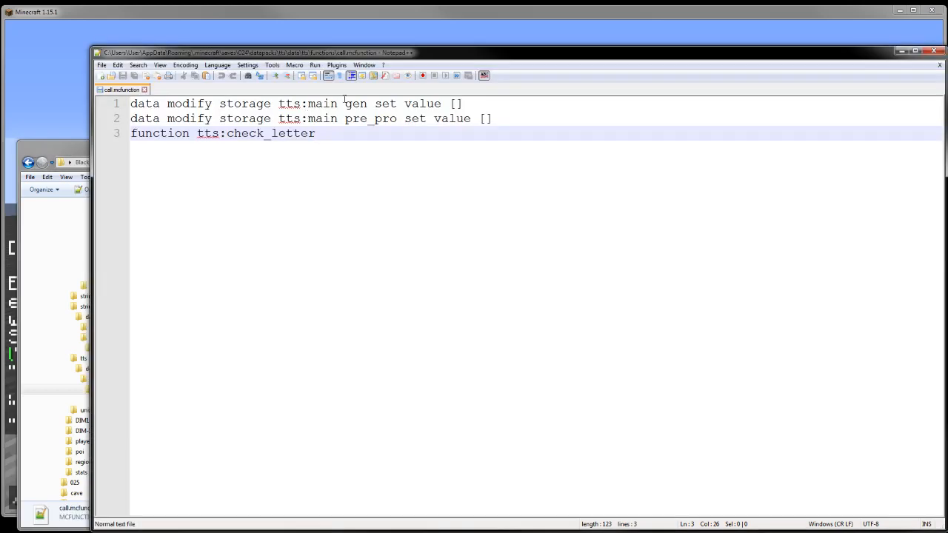
left_click(490, 118)
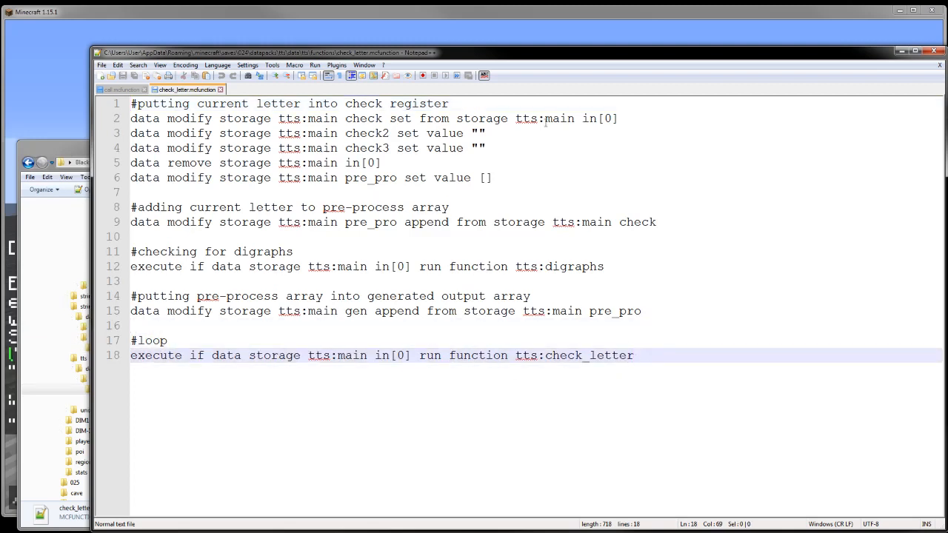
left_click(633, 355)
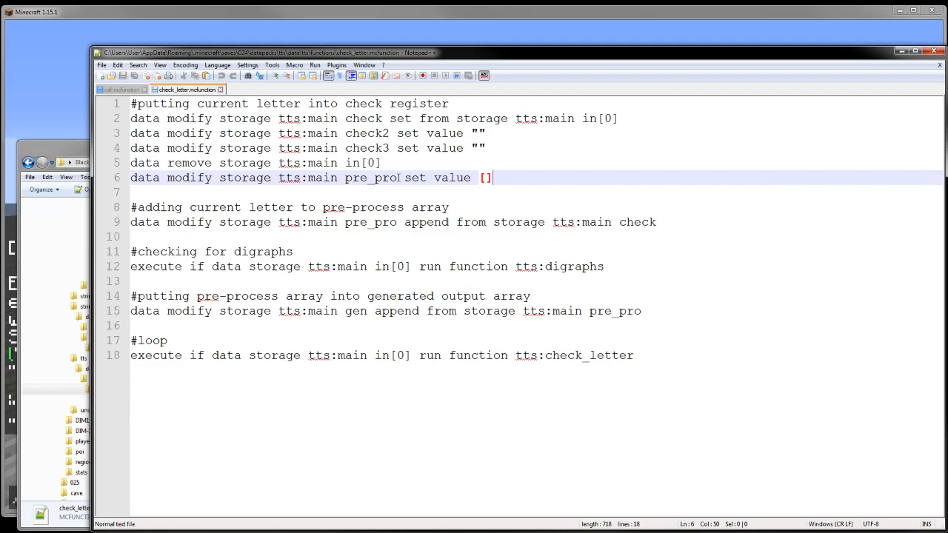
mouse_move(596, 135)
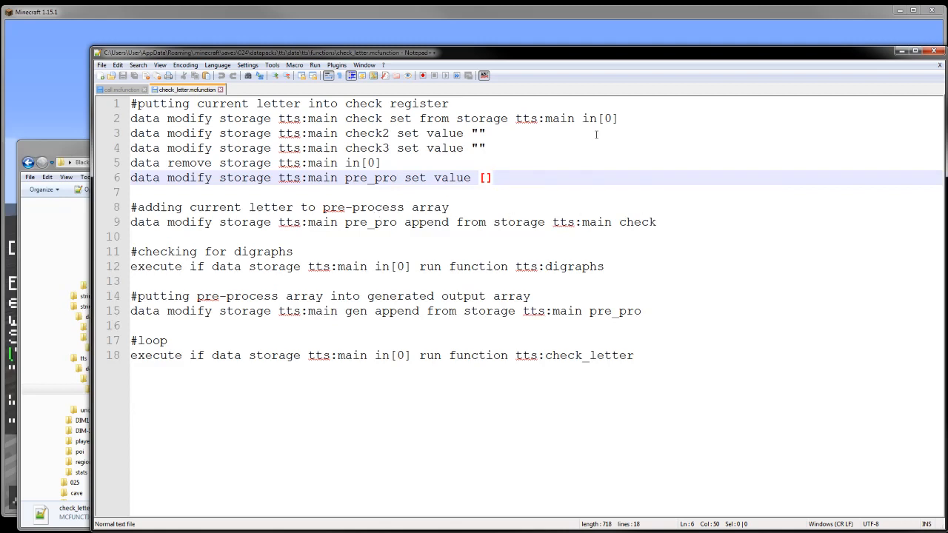
left_click(621, 118)
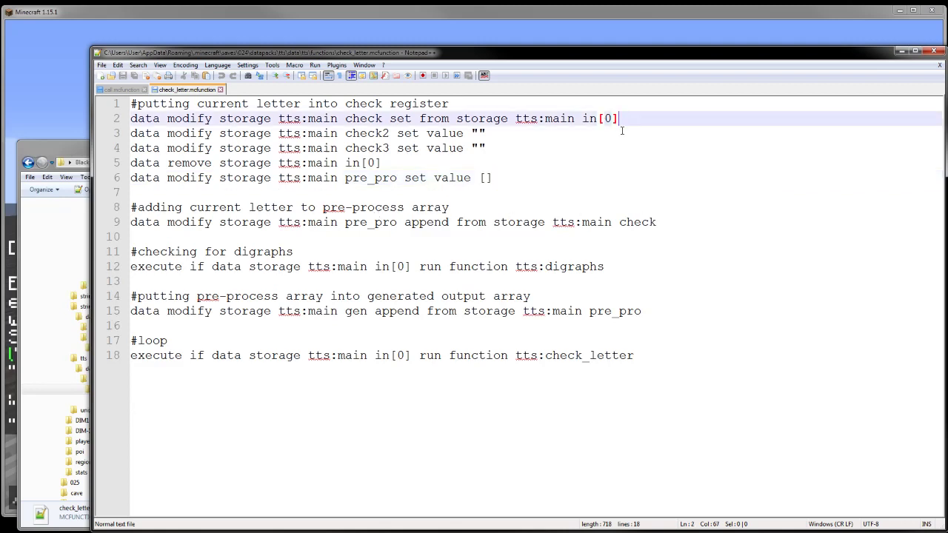
left_click(656, 222)
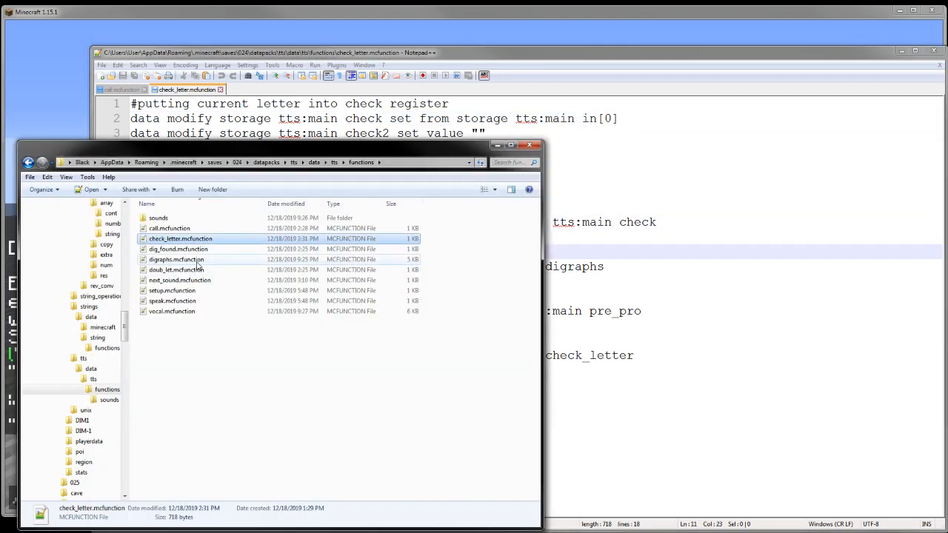
Open digraphs.mcfunction and review its check2 copy, h digraph check and last check line
double_click(176, 260)
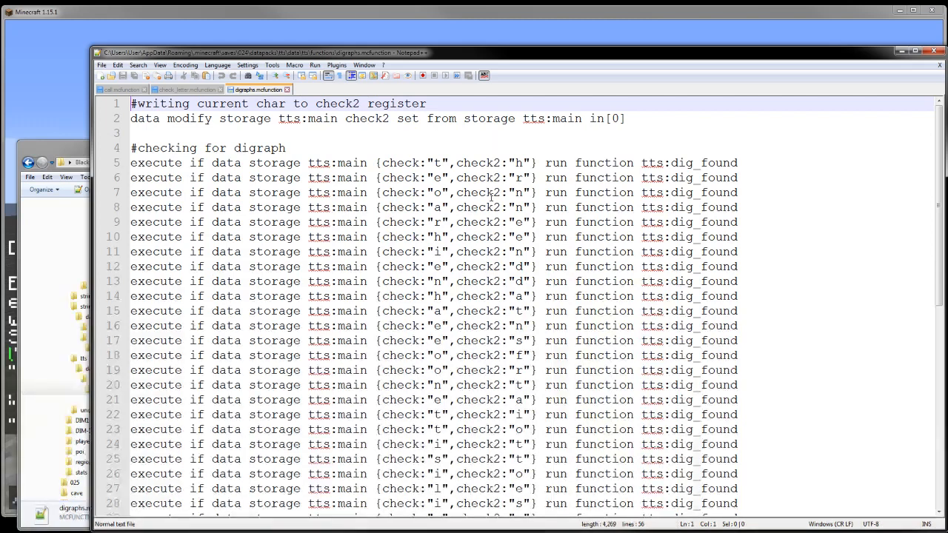
mouse_move(445, 160)
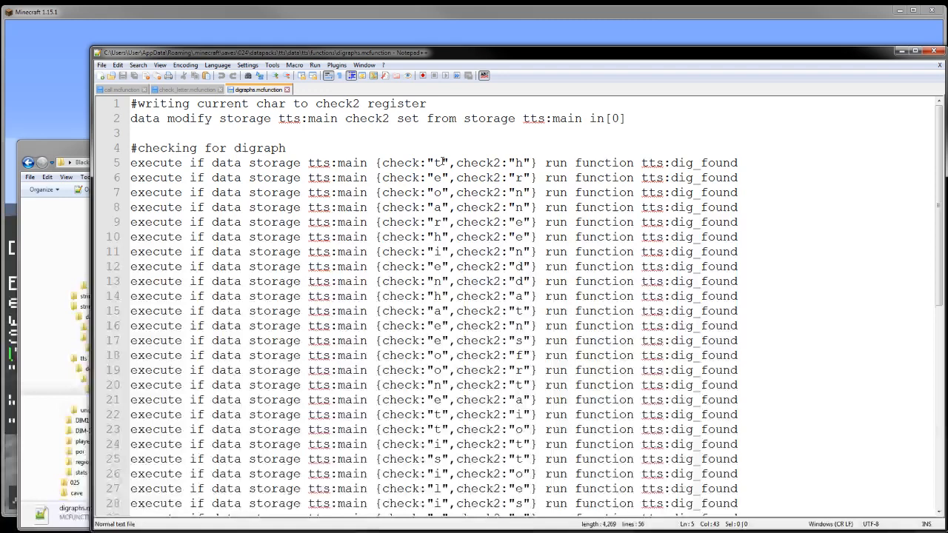
left_click(426, 104)
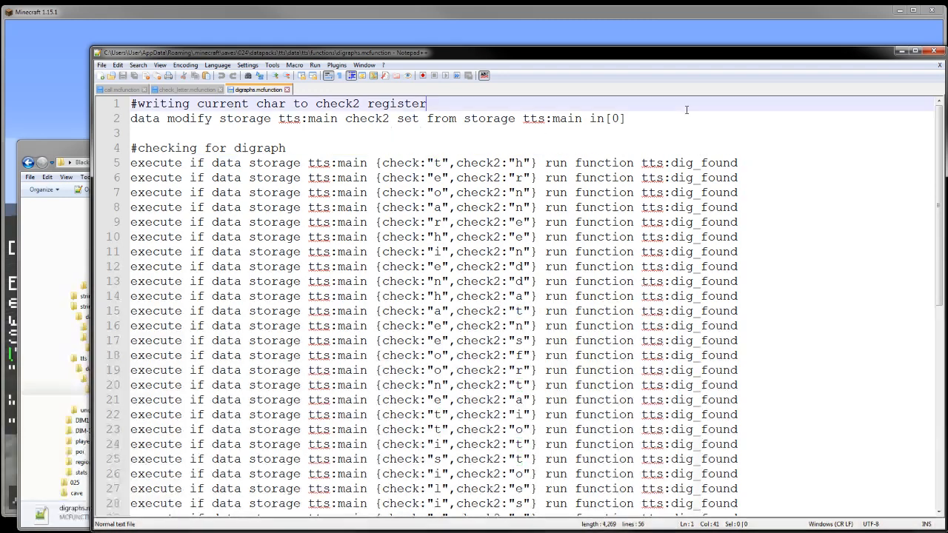
left_click(624, 119)
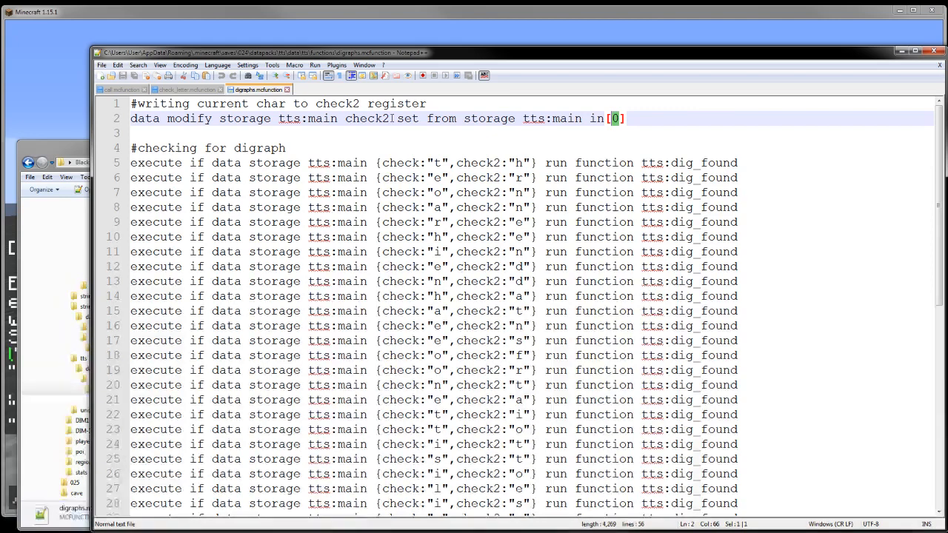
double_click(366, 119)
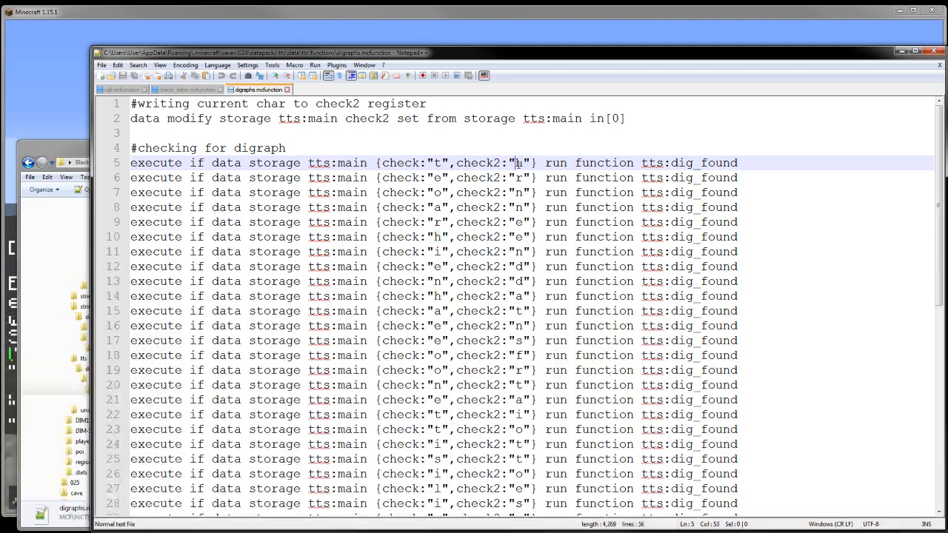
scroll("down", 3)
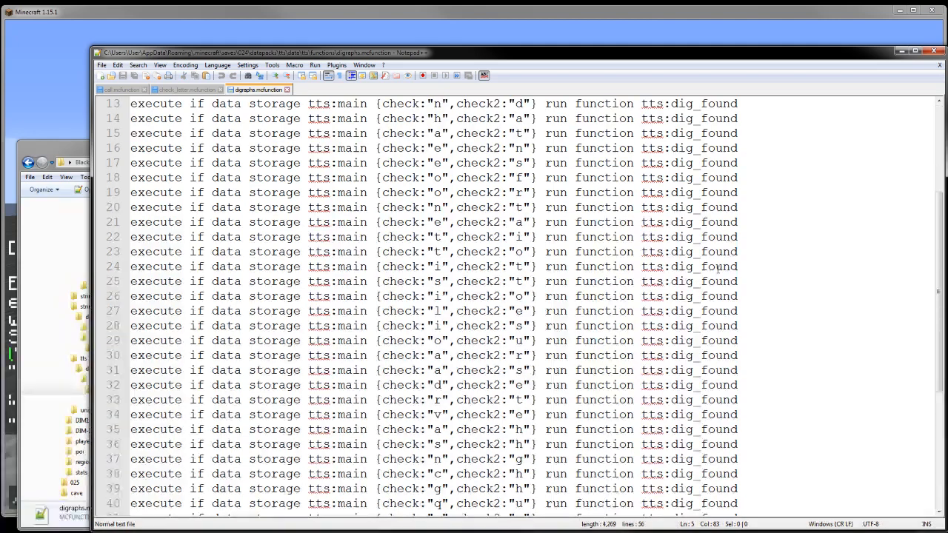
scroll("down", 3)
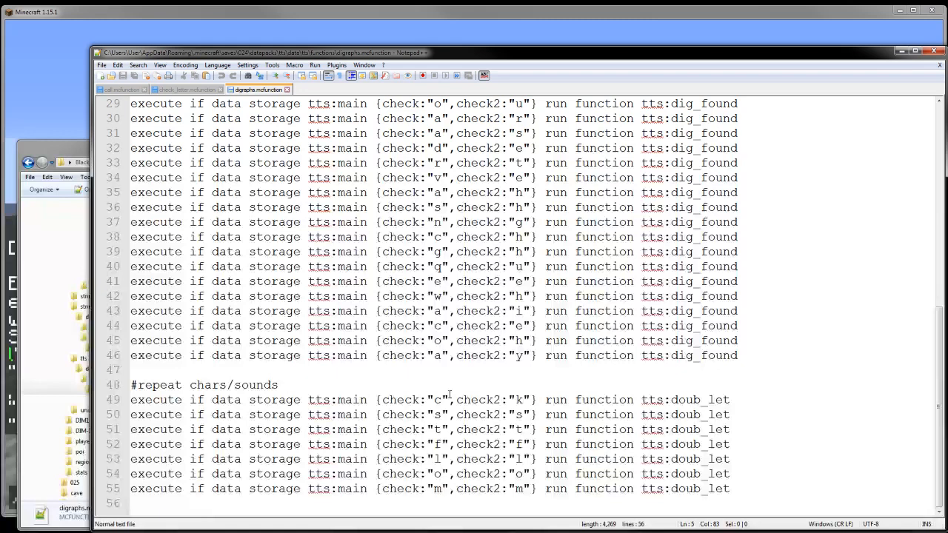
left_click(444, 399)
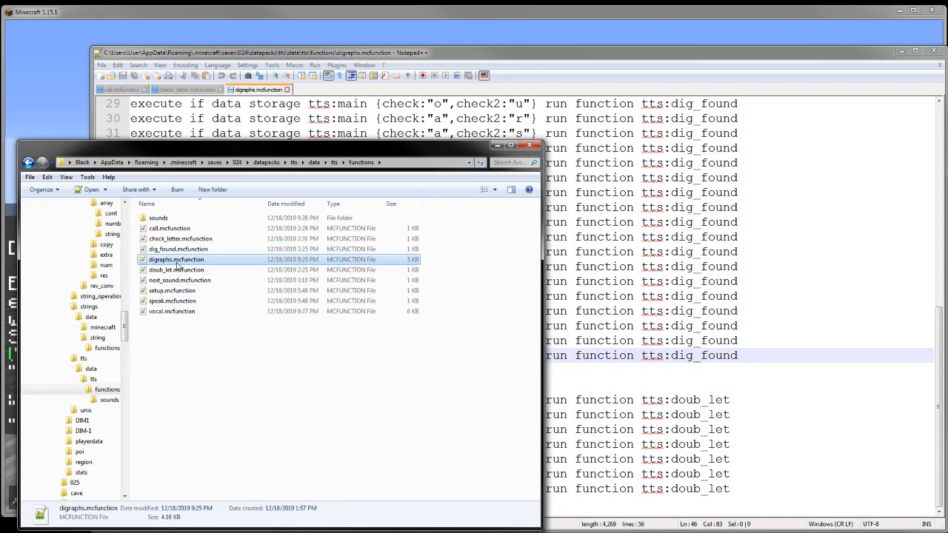
Open dig_found.mcfunction and mark its lines appending check2 and removing the first letter
left_click(177, 249)
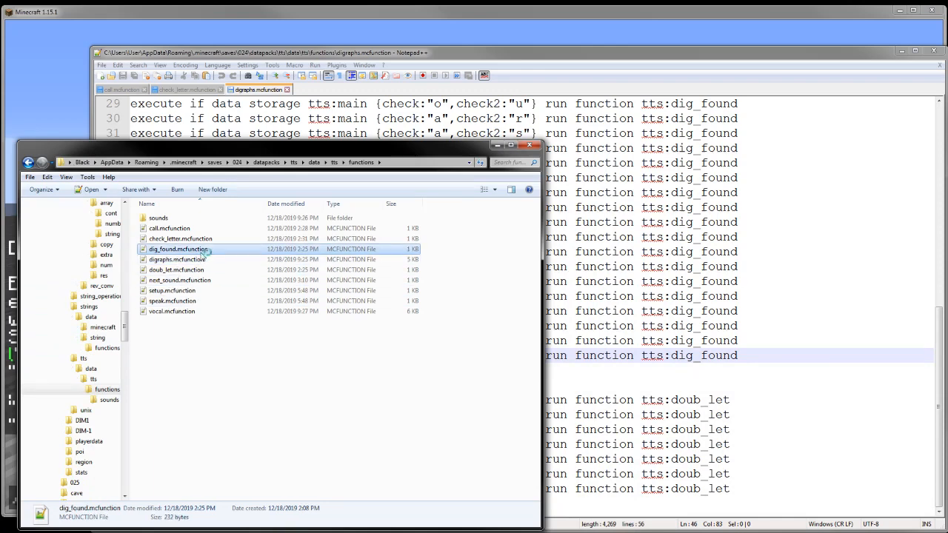
double_click(177, 248)
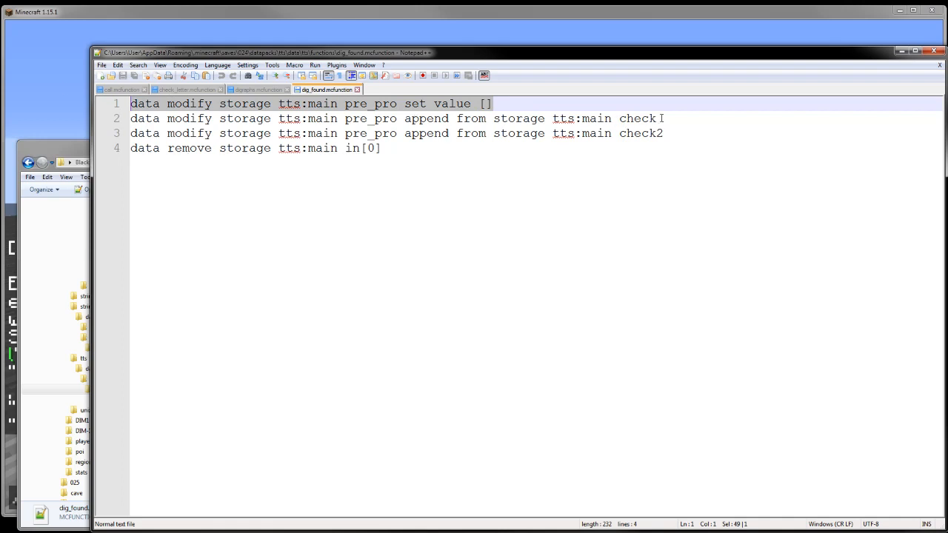
left_click(662, 132)
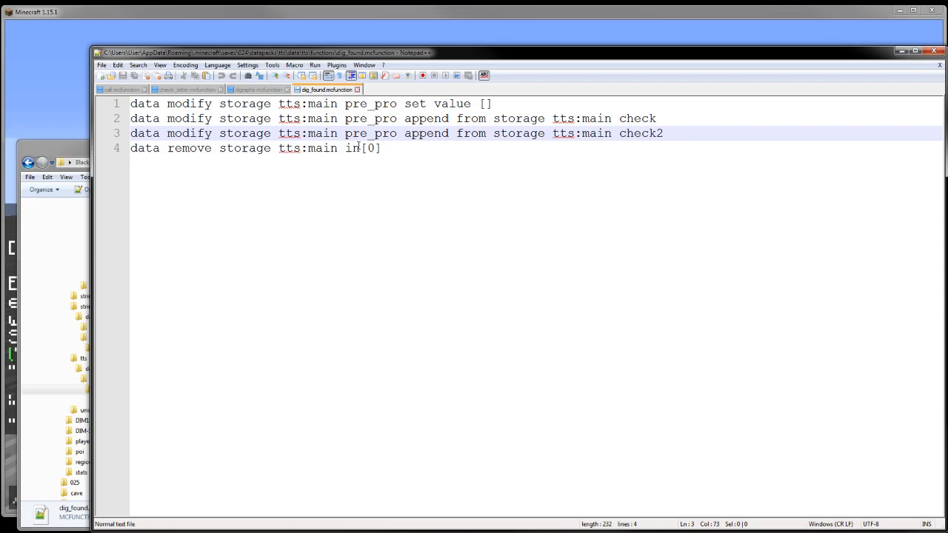
left_click(368, 148)
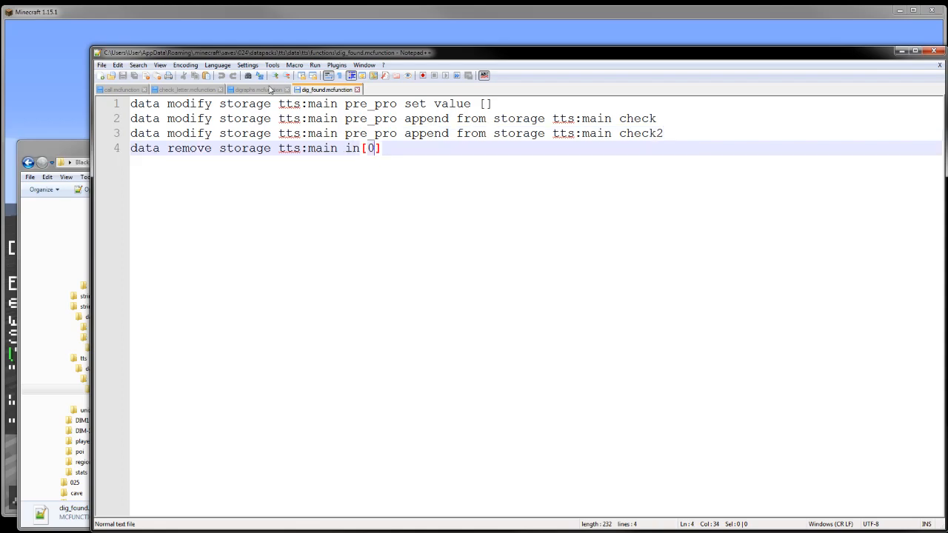
Open doub_let.mcfunction, select check2 in its append line, and return to check_letter
left_click(255, 89)
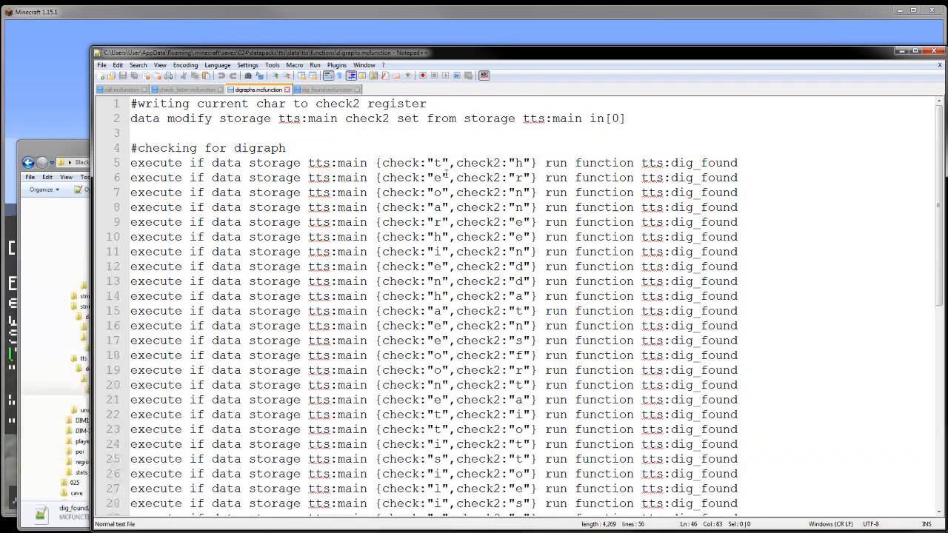
scroll("down", 3)
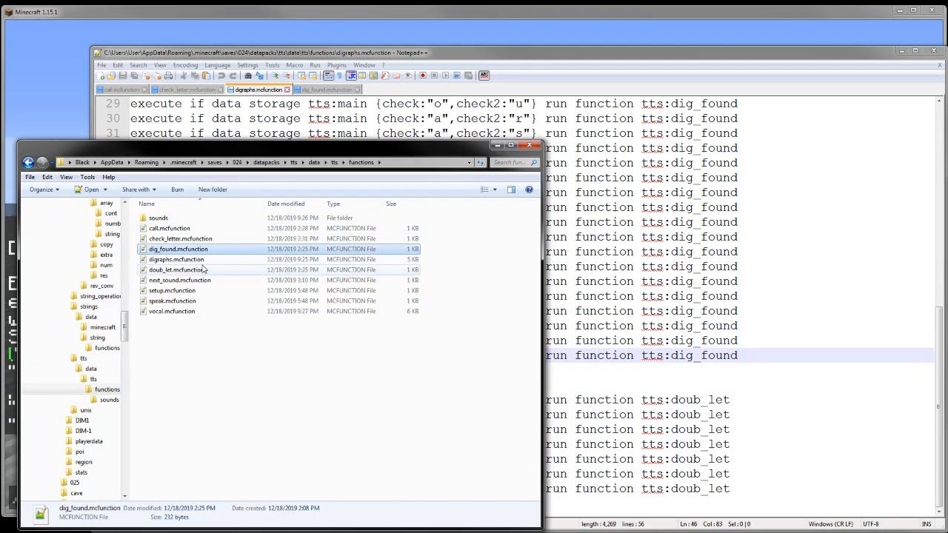
double_click(175, 270)
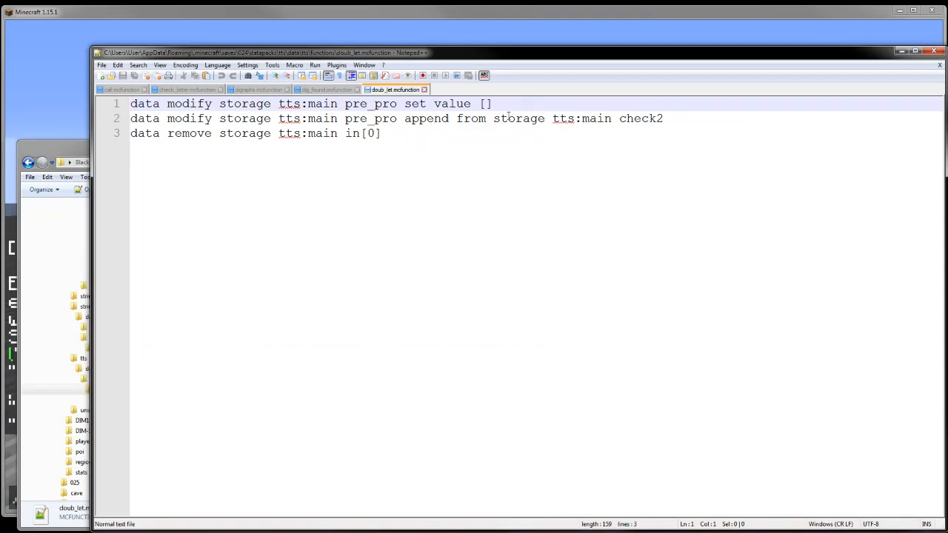
double_click(645, 119)
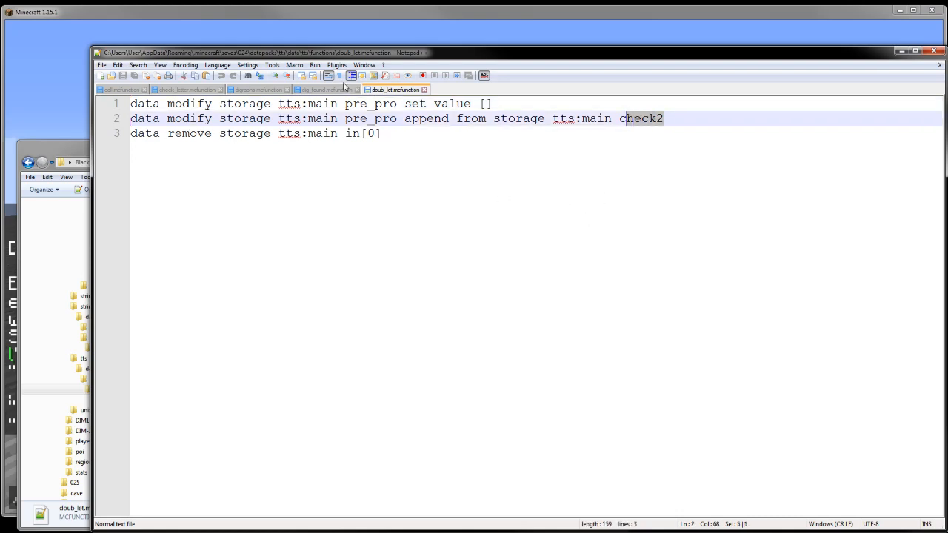
left_click(258, 89)
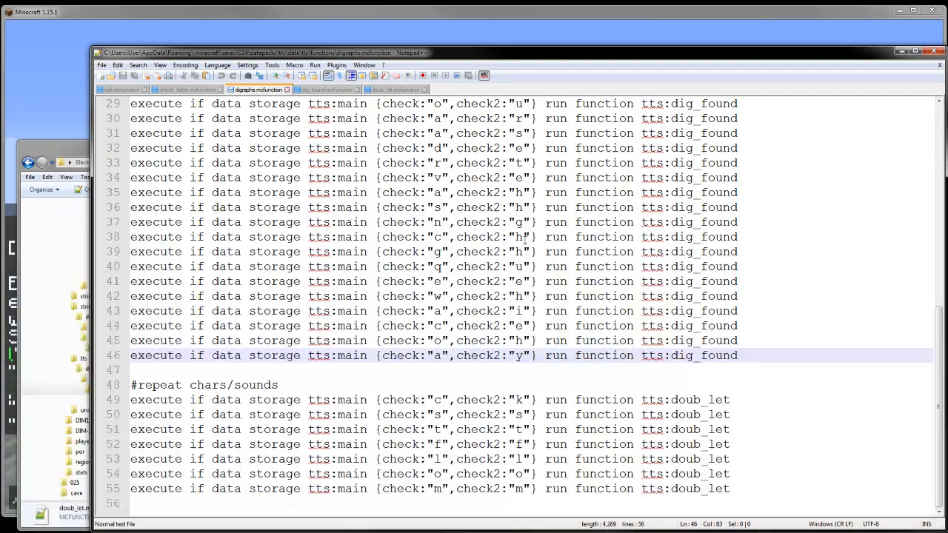
left_click(518, 400)
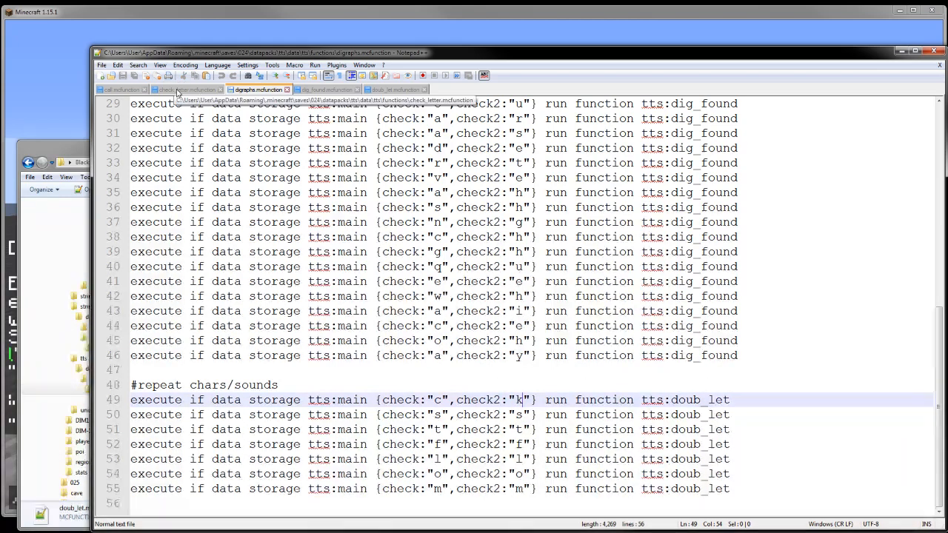
left_click(185, 89)
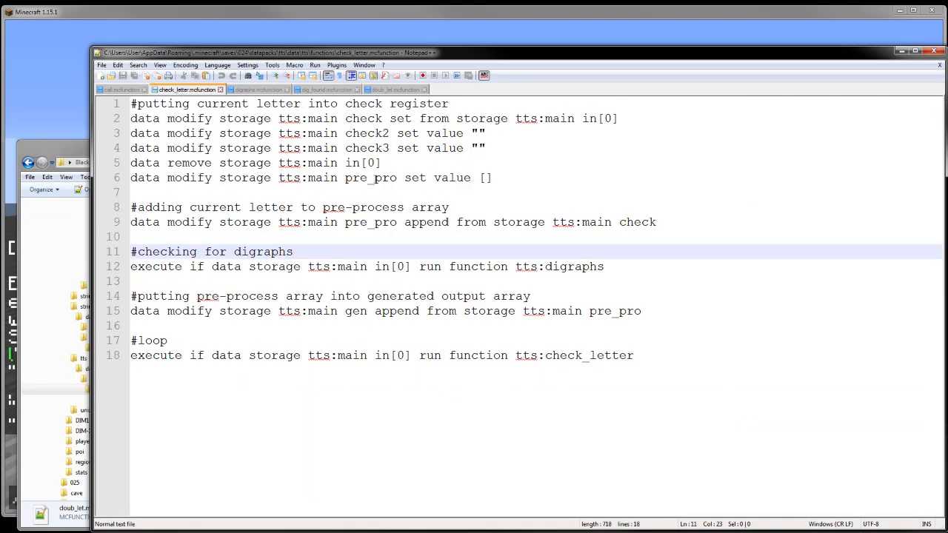
Walk through check_letter lines 14–18, including moving pre_pro into gen, then return to call
left_click(531, 296)
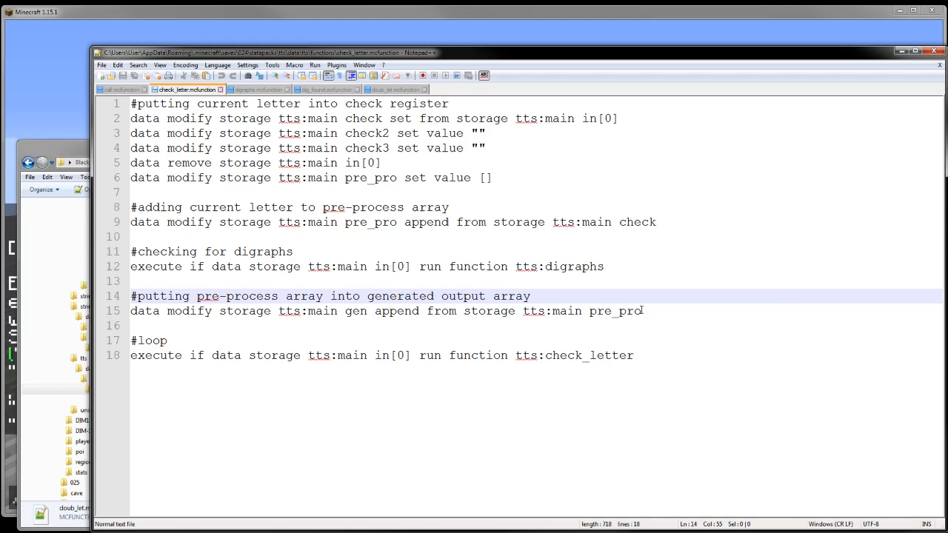
left_click(642, 311)
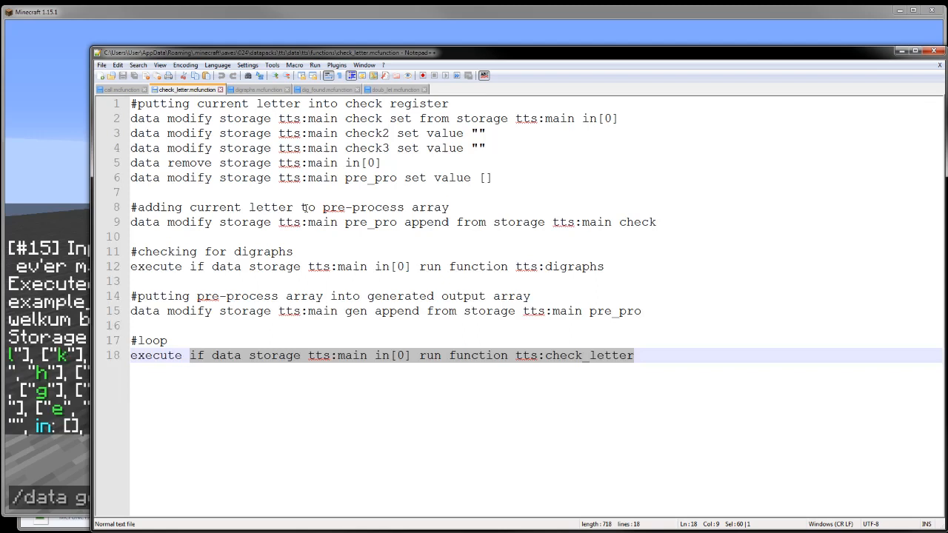
left_click(122, 88)
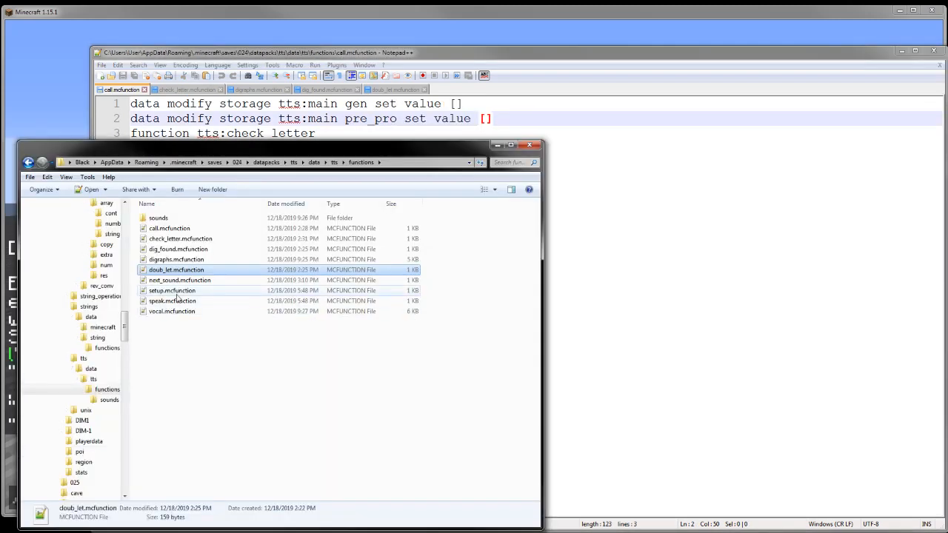
mouse_move(215, 310)
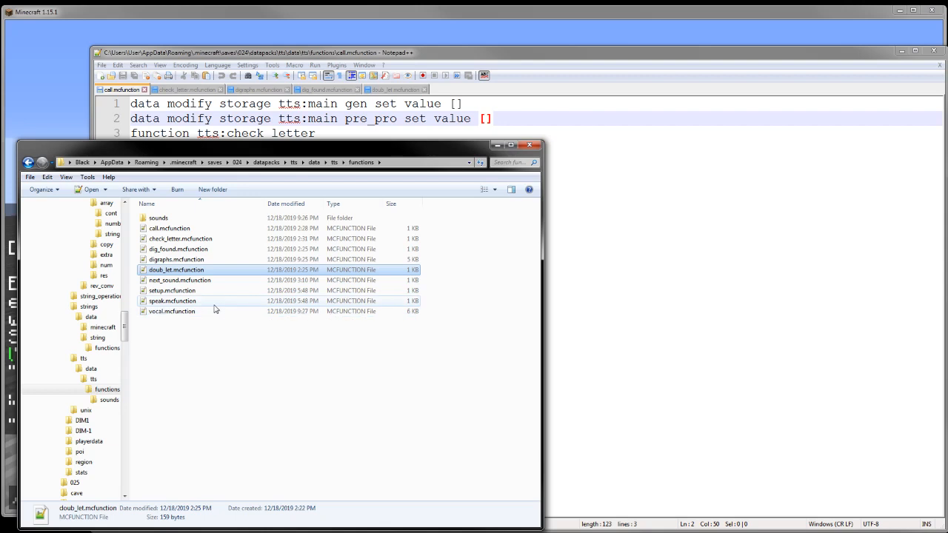
Open speak.mcfunction from the tts functions folder and switch to Minecraft
double_click(173, 301)
type("/data get storage tts:")
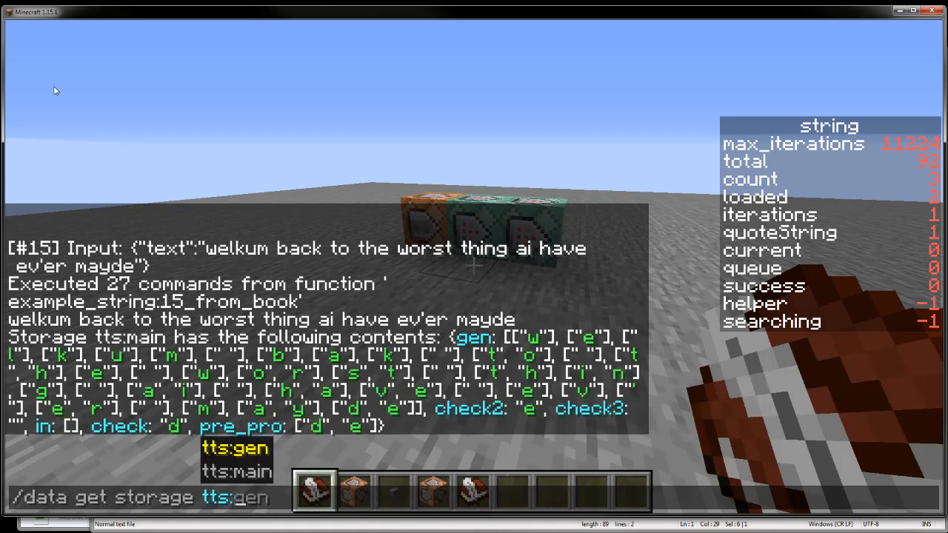
Run the /data get storage tts:gen query in Minecraft chat
key("Return")
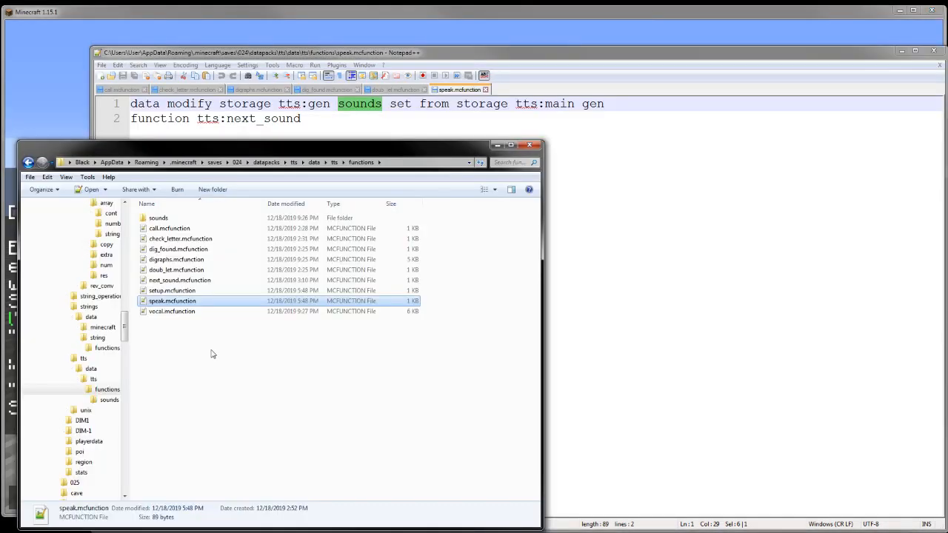
Open next_sound.mcfunction from the tts functions folder in Notepad++
left_click(179, 280)
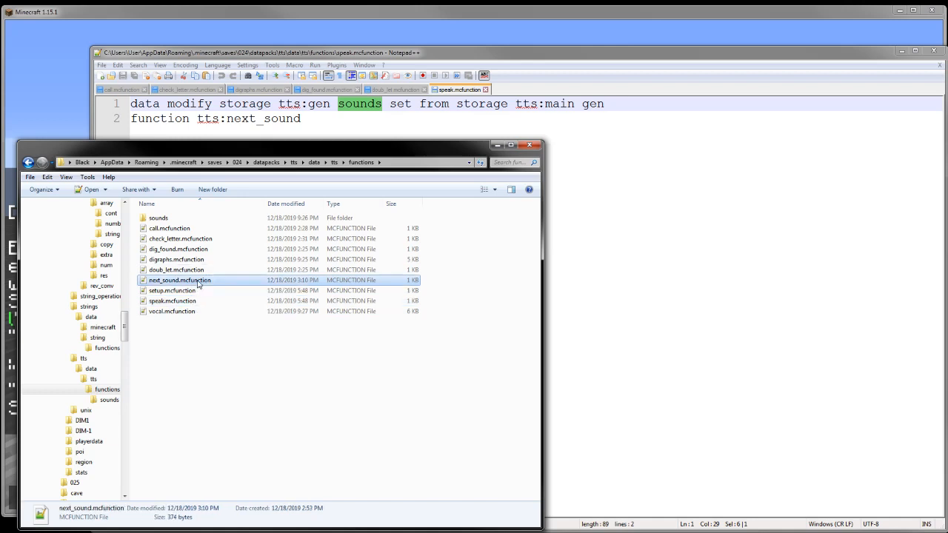
double_click(179, 280)
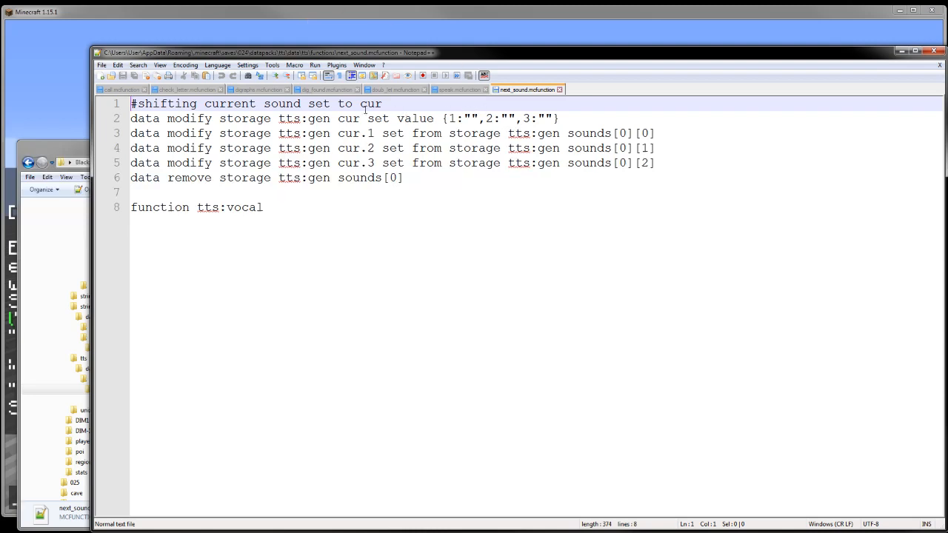
Point out next_sound resetting cur, copying sounds[0] into cur.1–cur.3, and removing sounds[0]
left_click(589, 118)
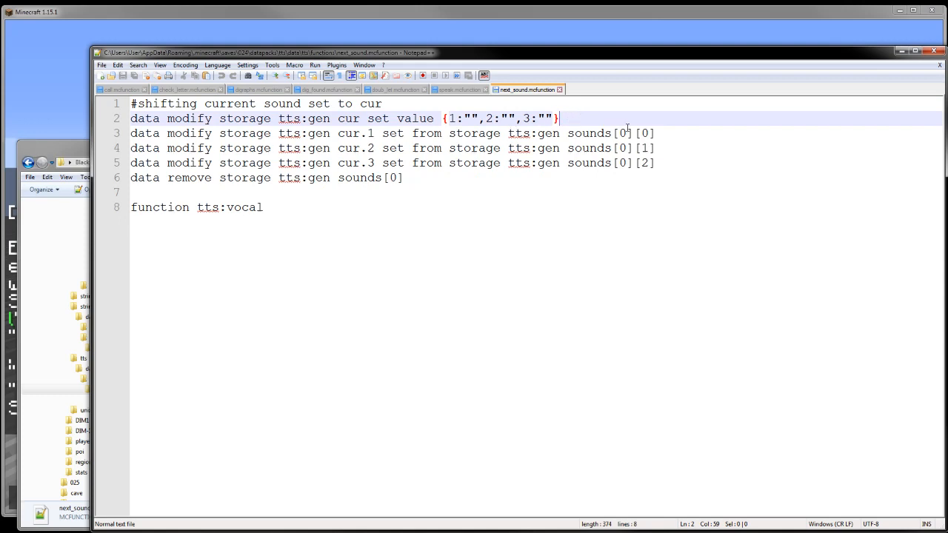
left_click(377, 148)
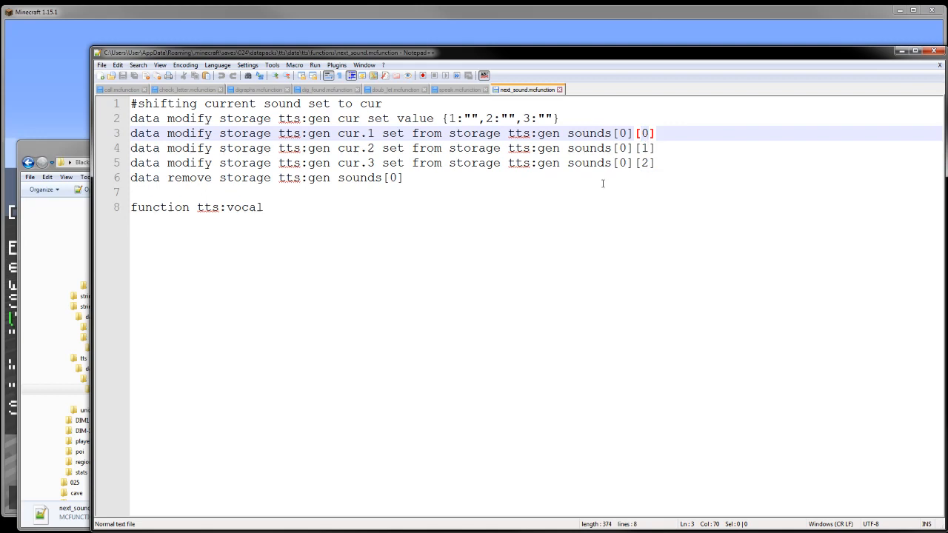
left_click(378, 147)
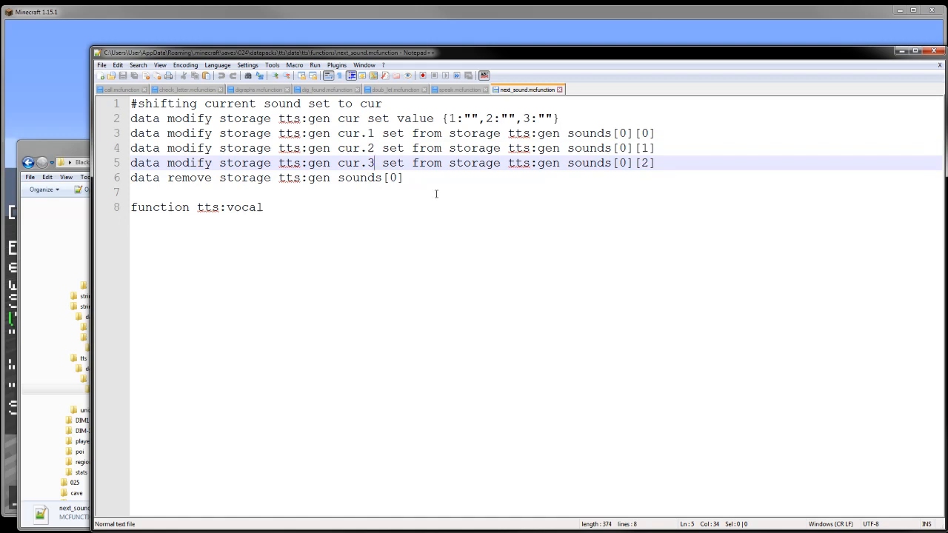
left_click(403, 177)
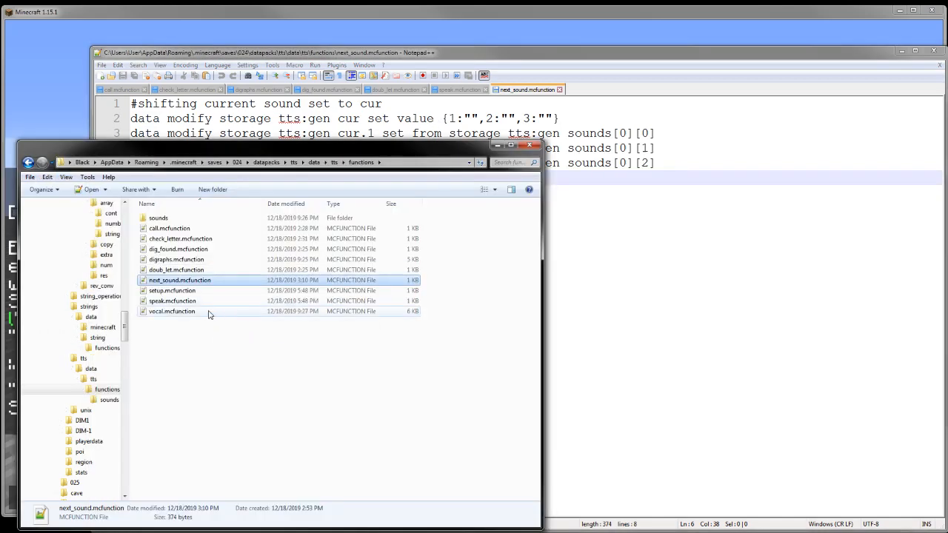
Open vocal.mcfunction from the functions folder in Notepad++
double_click(171, 311)
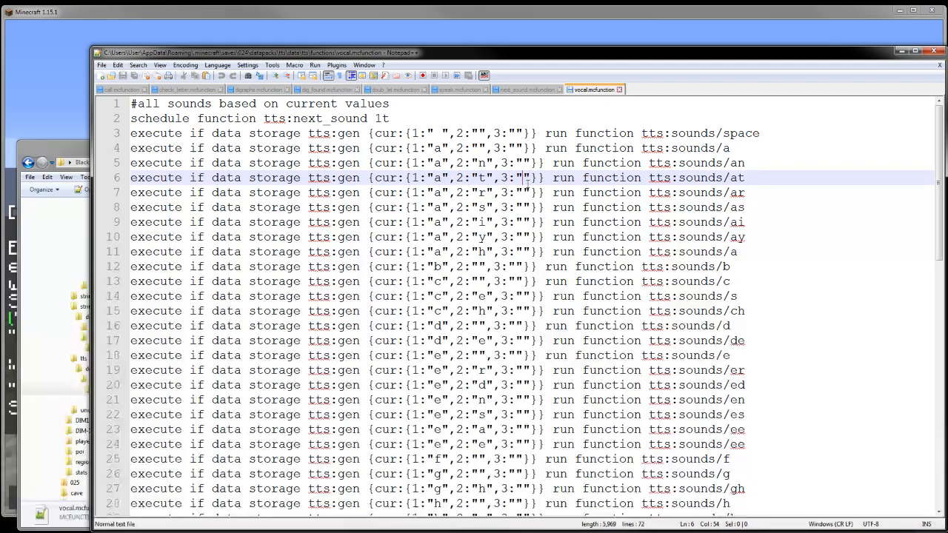
Scroll through vocal's 72-line sound list down to z, then bring Explorer forward
scroll("down", 3)
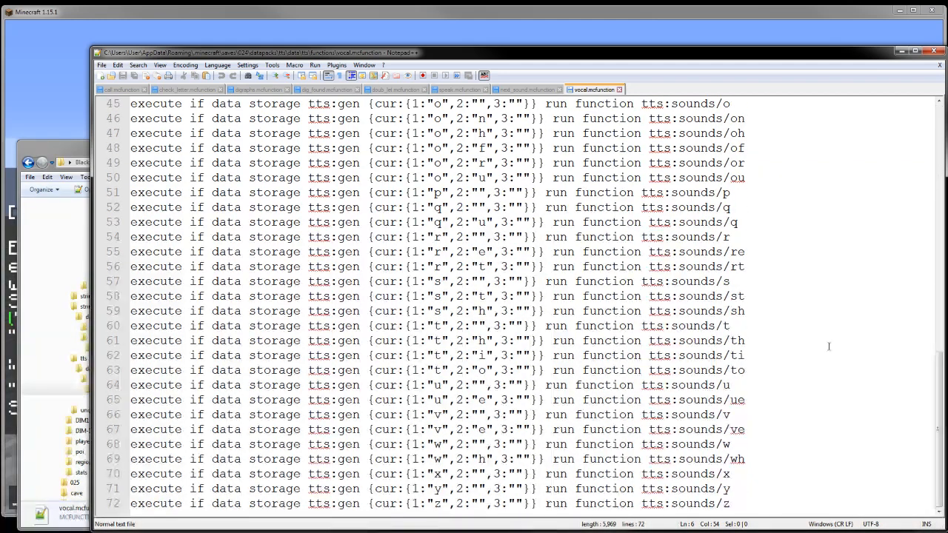
left_click(729, 504)
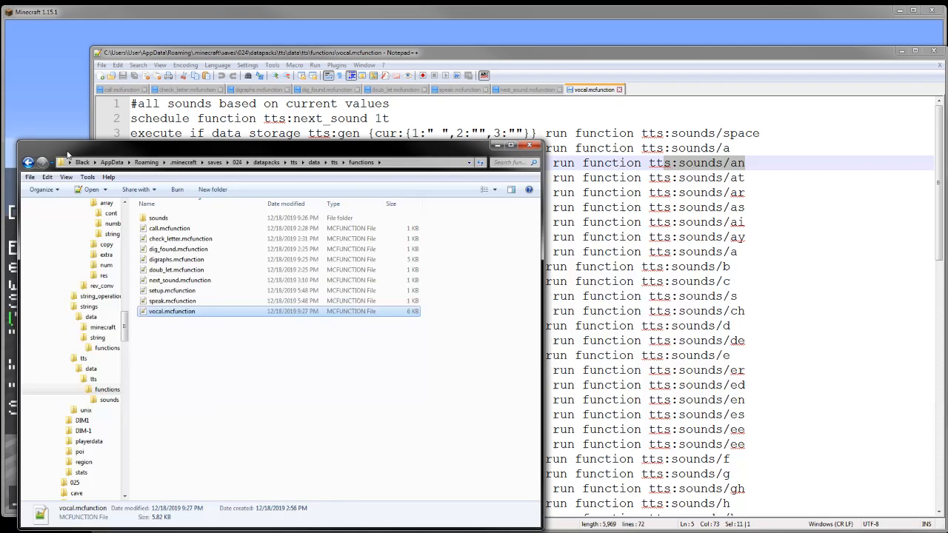
Enter the sounds folder and open ai.mcfunction
double_click(157, 217)
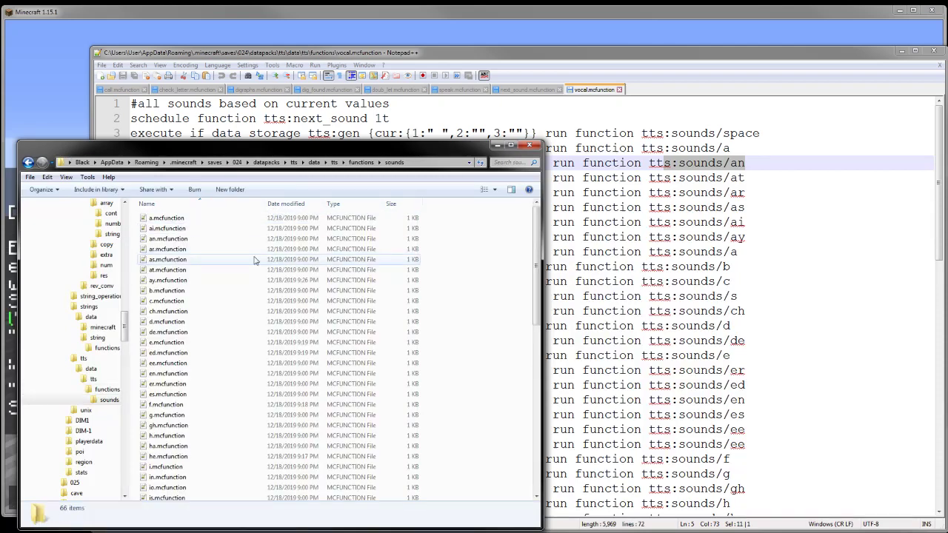
mouse_move(479, 359)
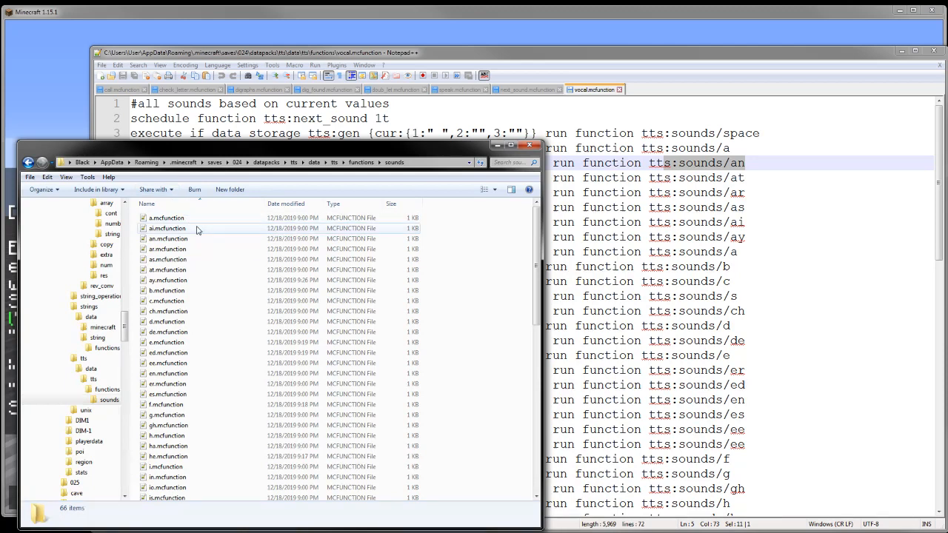
double_click(167, 228)
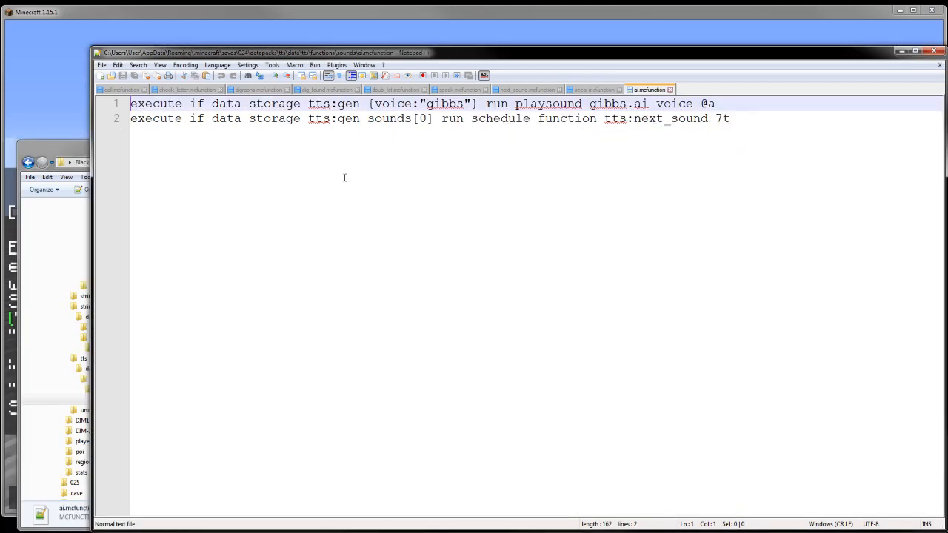
Highlight the gibbs.ai sound name in ai.mcfunction's playsound line
double_click(618, 104)
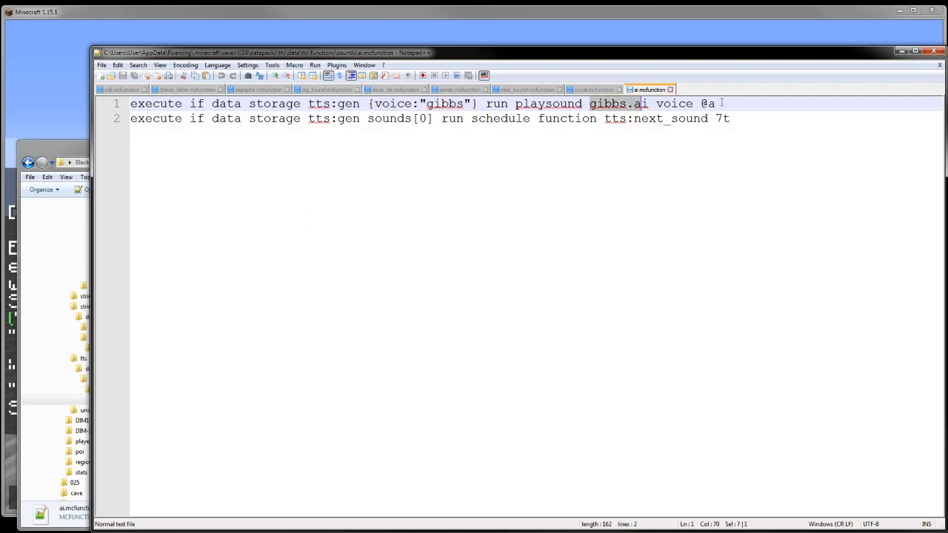
left_click(666, 103)
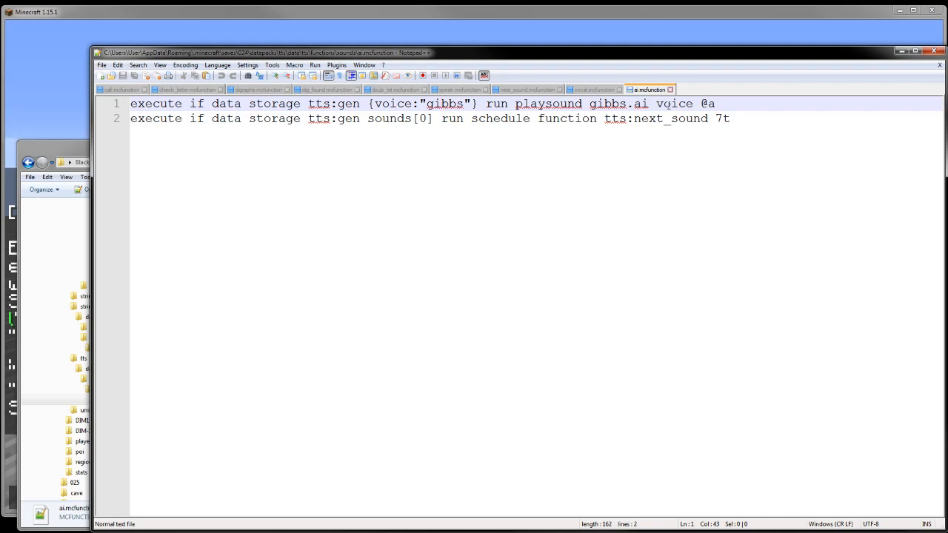
double_click(607, 104)
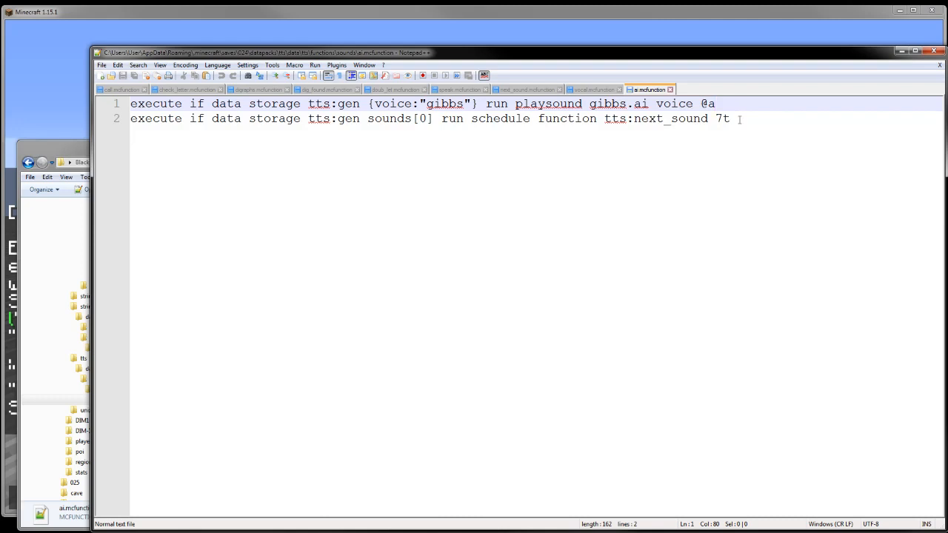
left_click(714, 103)
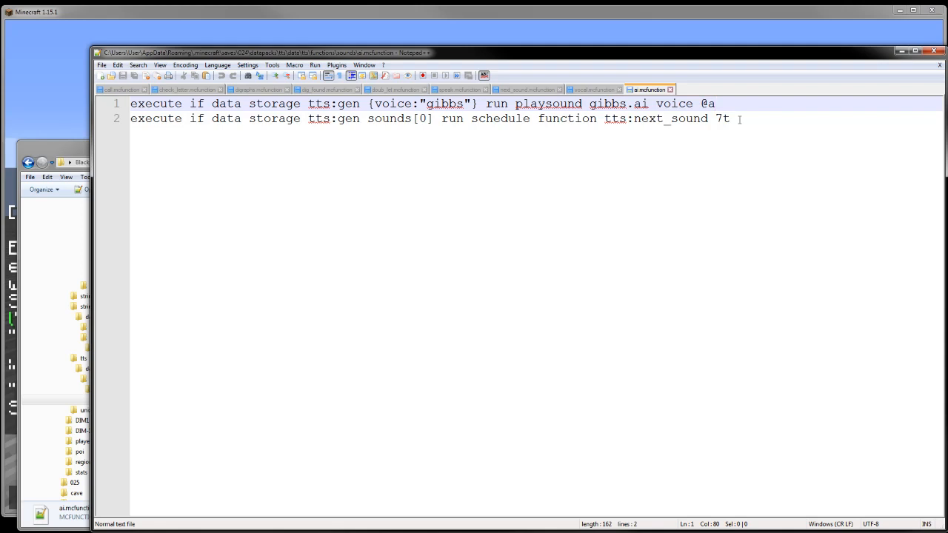
Select ai.mcfunction's next_sound scheduling line, then deselect it
left_click(730, 119)
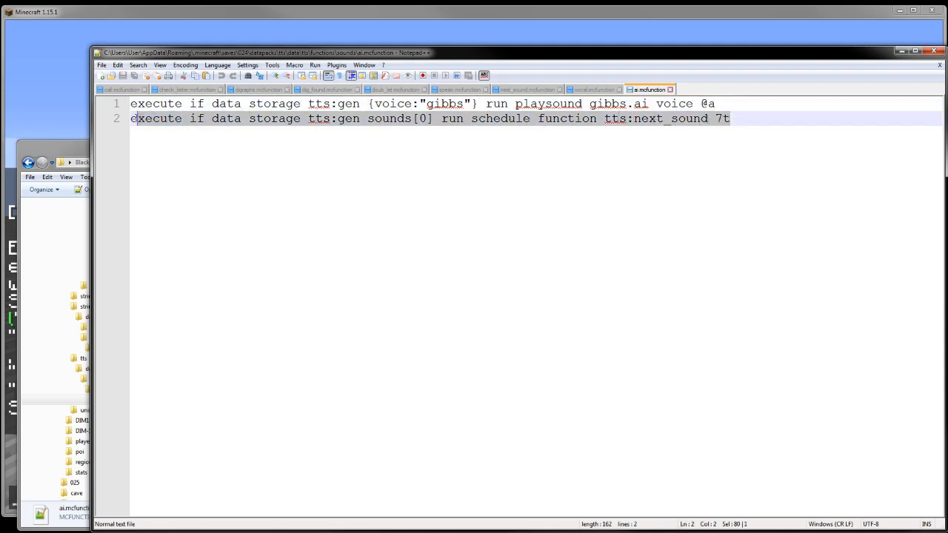
left_click(732, 118)
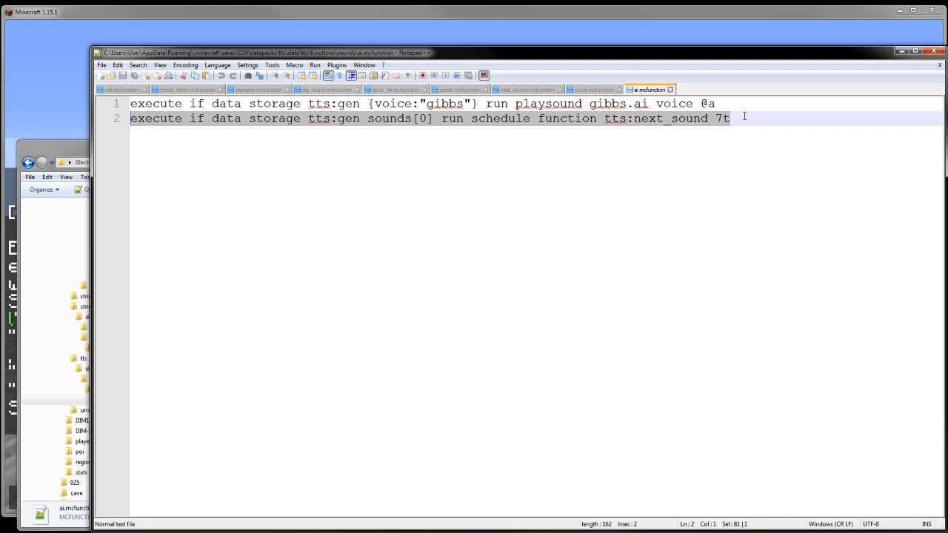
left_click(525, 89)
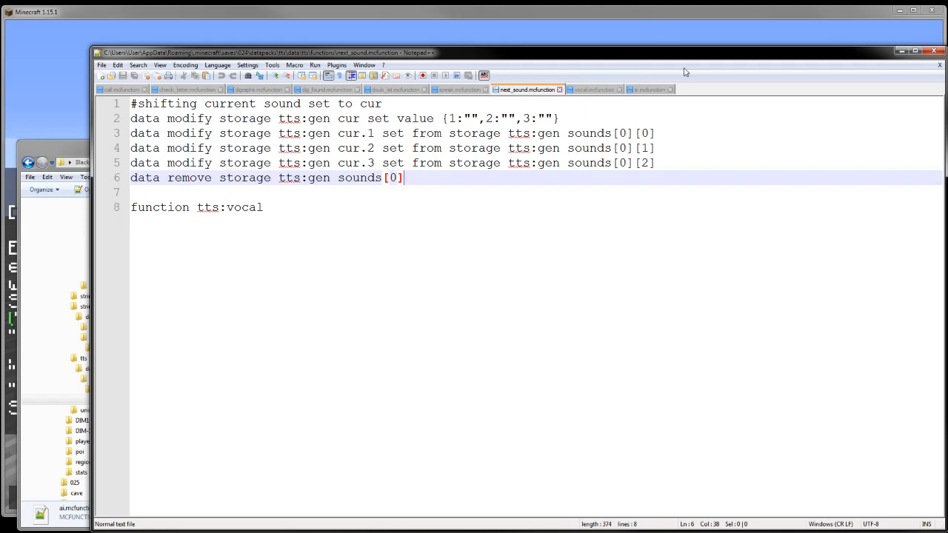
mouse_move(663, 80)
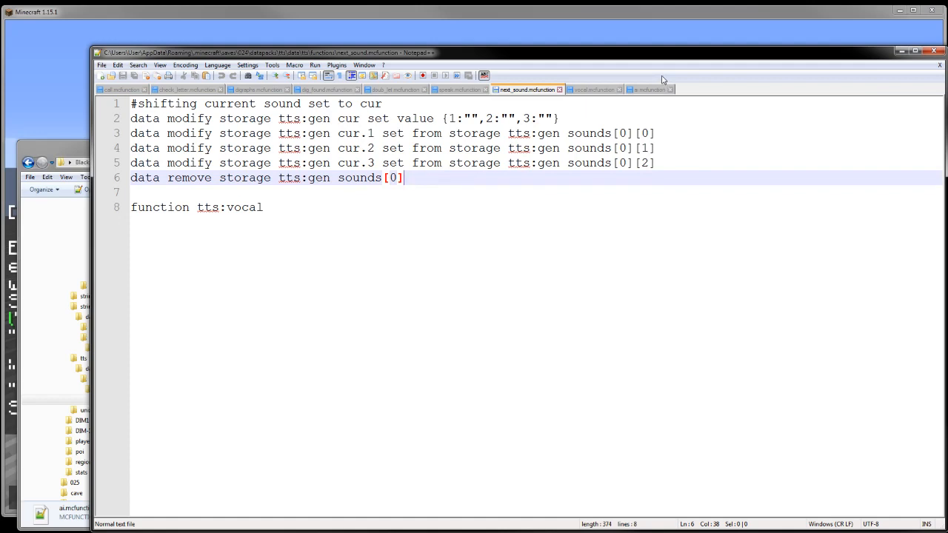